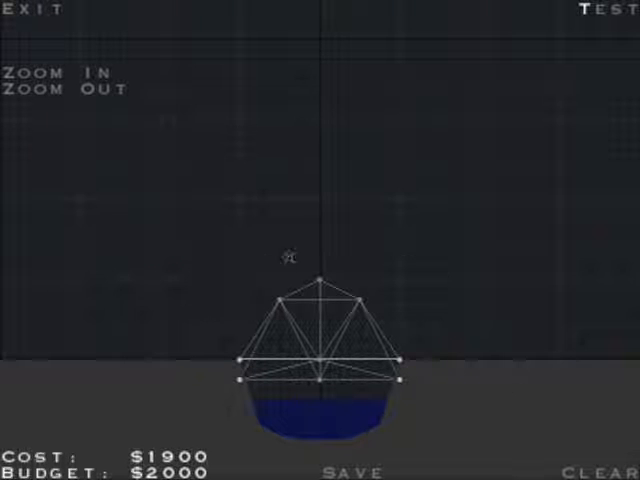
pyautogui.moveTo(485, 362)
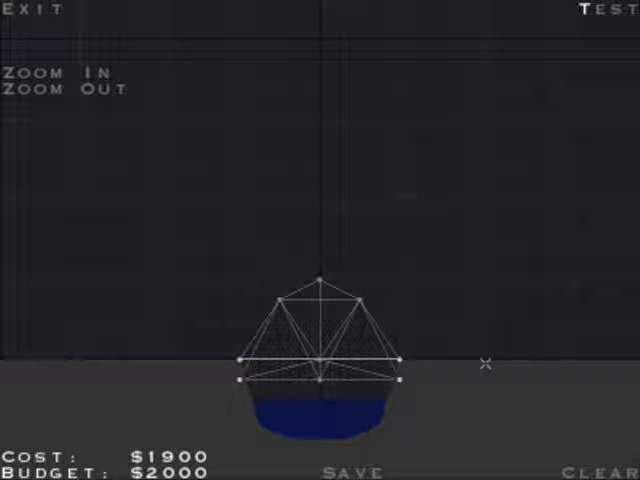
# Step: Run the train test on the small truss bridge, zoomed out, until it passes
pyautogui.click(596, 9)
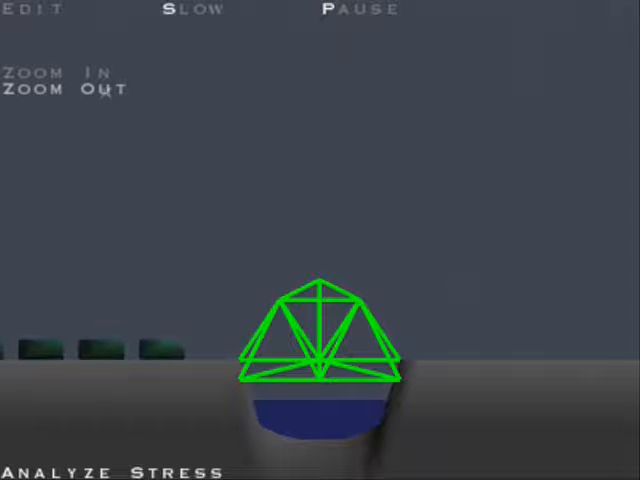
pyautogui.click(60, 72)
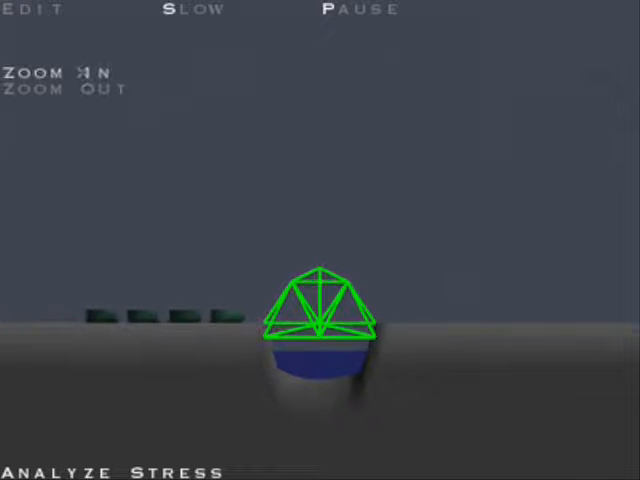
pyautogui.moveTo(270, 158)
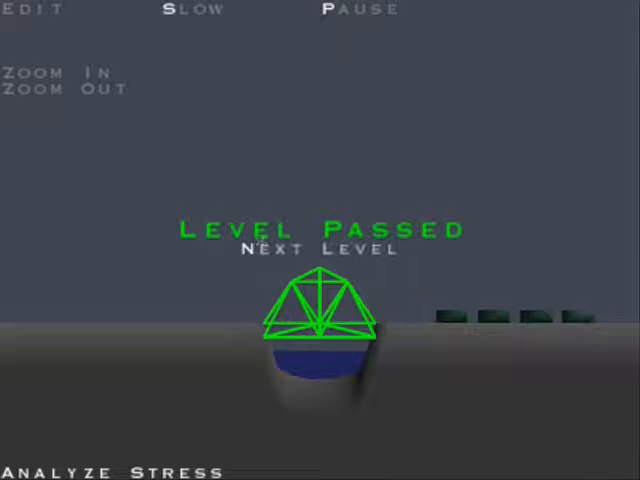
# Step: Advance to the two-gap level and set up truss bridges over both gaps at $7000
pyautogui.click(316, 249)
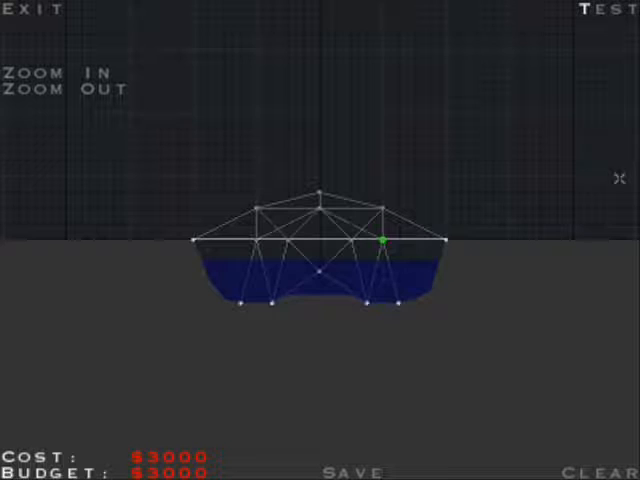
pyautogui.click(602, 9)
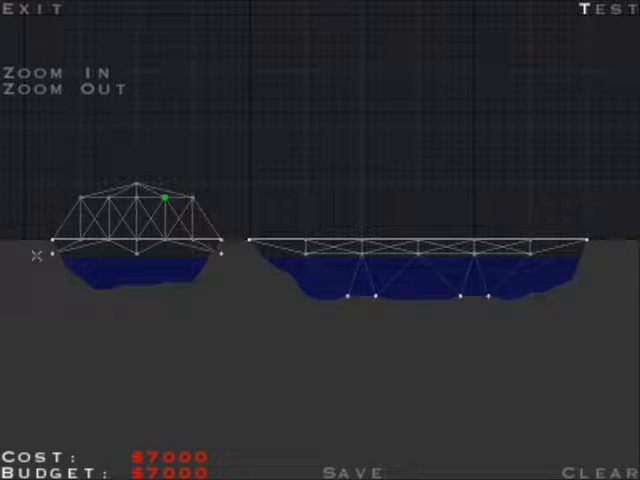
pyautogui.moveTo(481, 166)
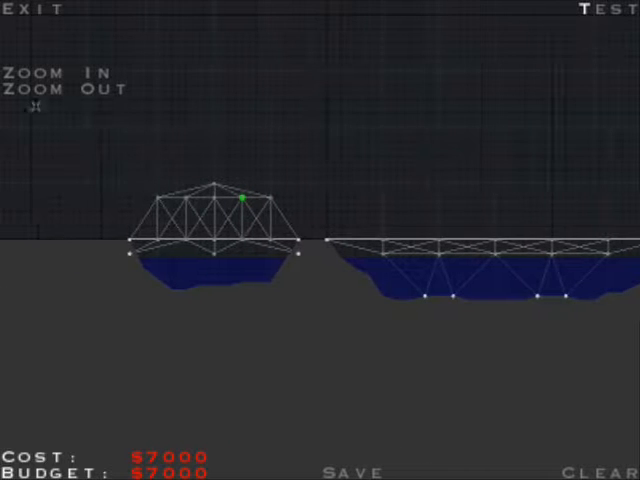
# Step: Send the train across the two-gap bridge design to test it
pyautogui.click(42, 72)
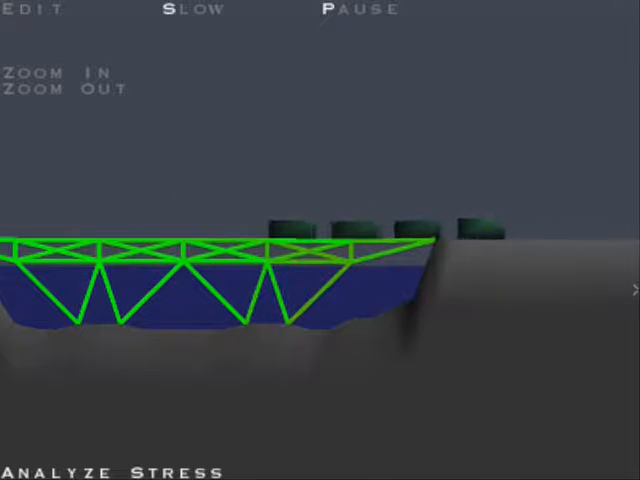
# Step: Advance to the wide-gap level holding a $4800 truss design under a $6000 budget
pyautogui.click(60, 86)
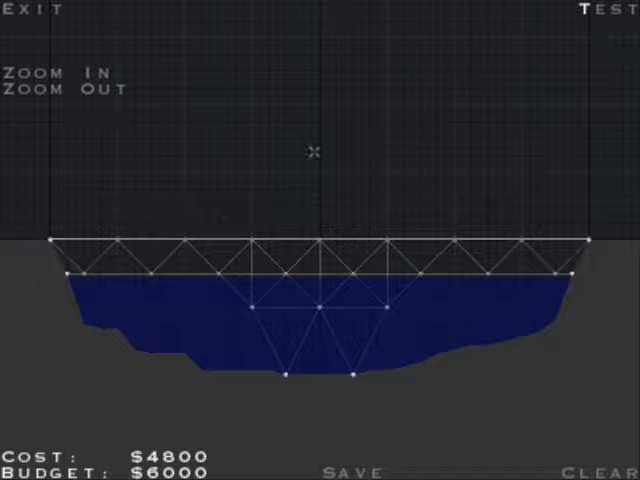
# Step: Run the train test on the wide-gap truss bridge until Level Passed shows
pyautogui.click(600, 11)
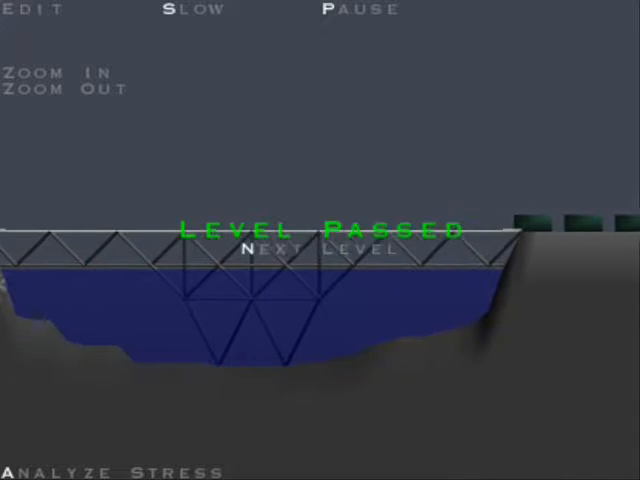
# Step: Advance to the arched-truss level costing $3500 of a $4500 budget
pyautogui.click(60, 90)
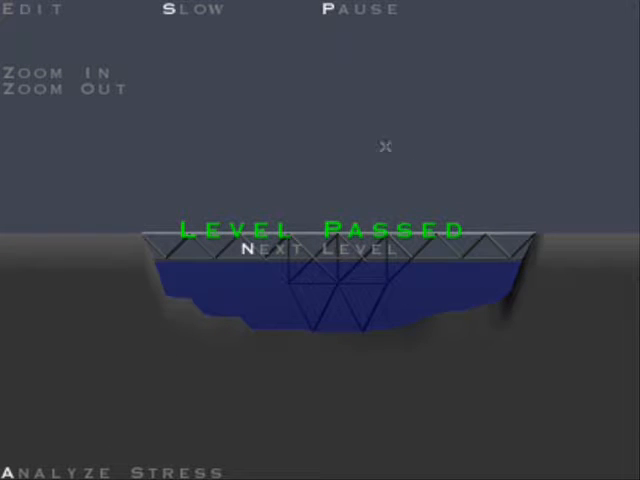
pyautogui.click(313, 250)
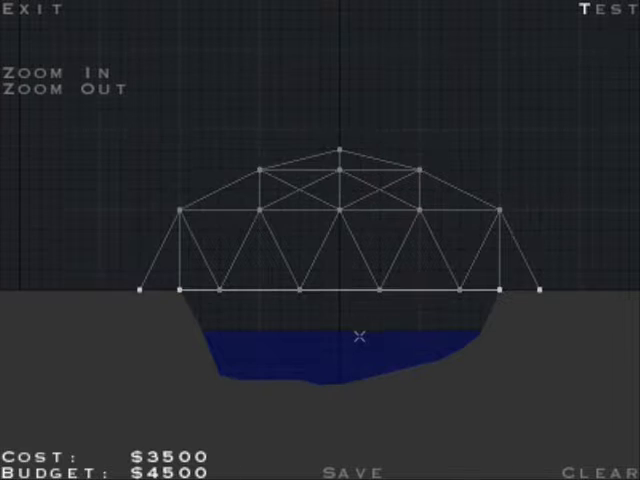
# Step: Put the green arched bridge into test mode and run the train across the gap
pyautogui.click(600, 11)
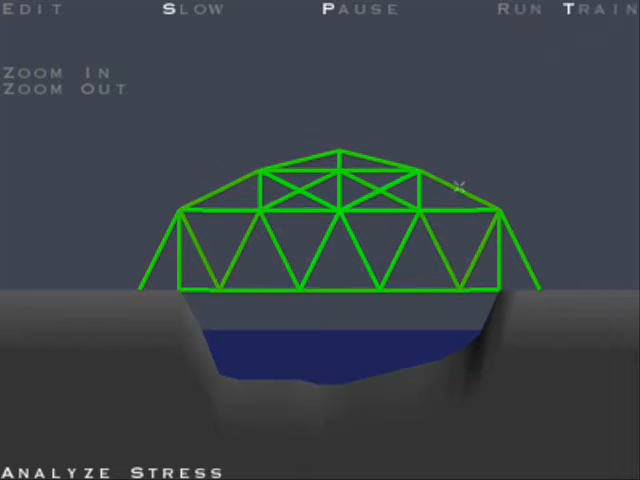
pyautogui.click(60, 87)
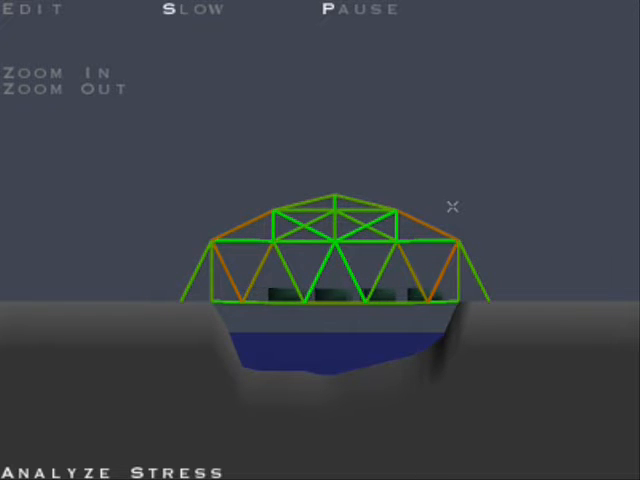
pyautogui.click(107, 471)
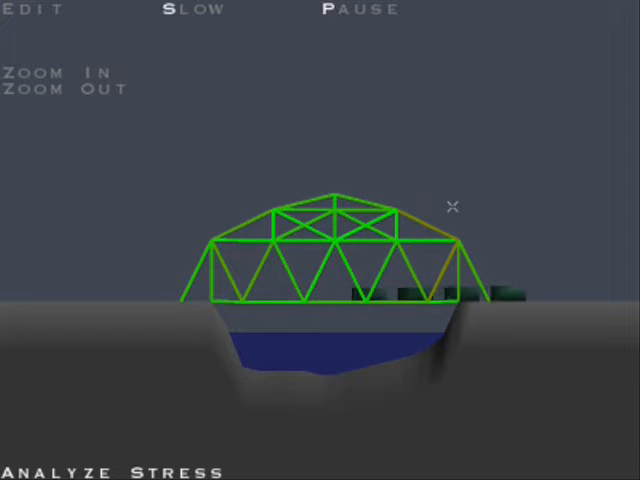